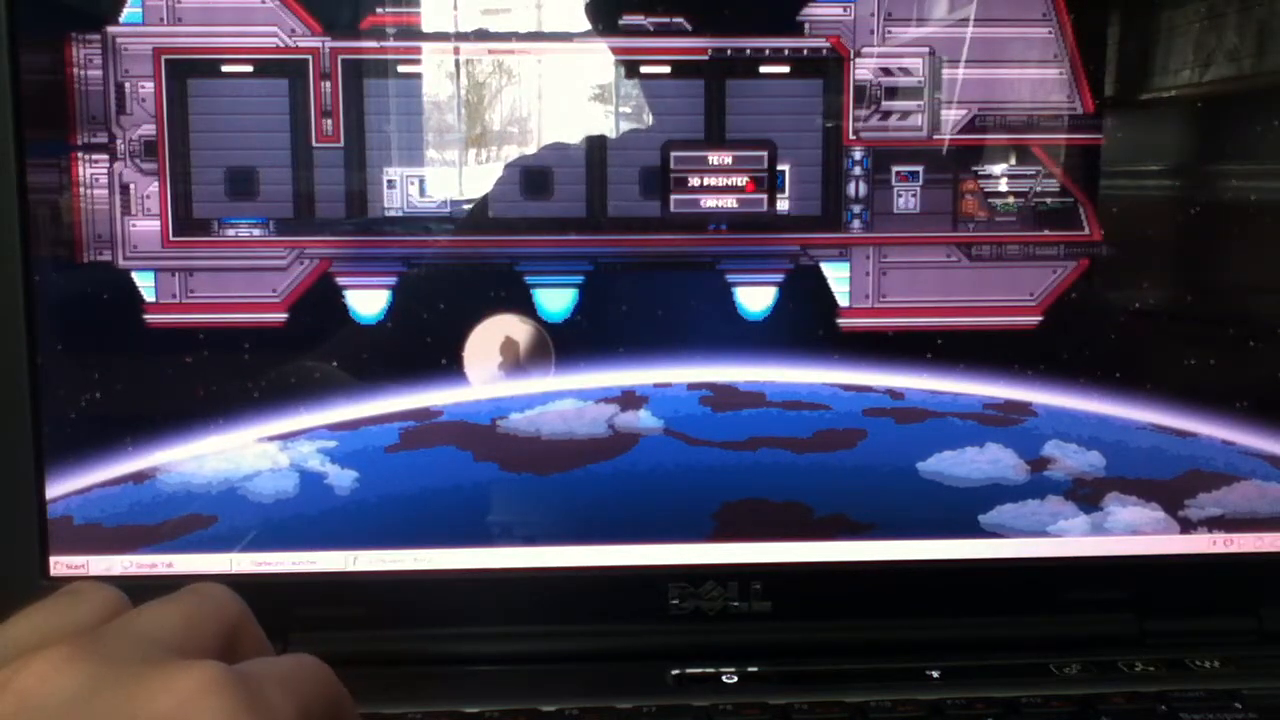
Step: Open the ship tech console's 3D Printer crafting menu showing printable items like the Human Flag
left_click(720, 180)
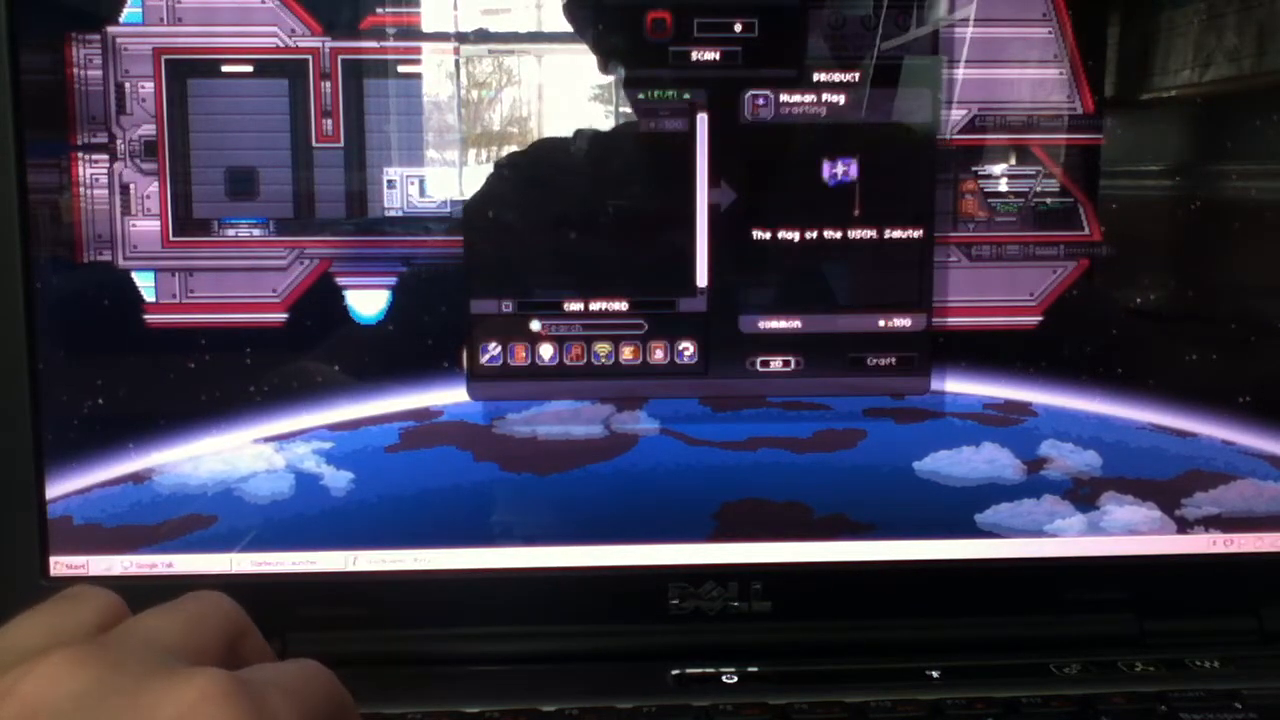